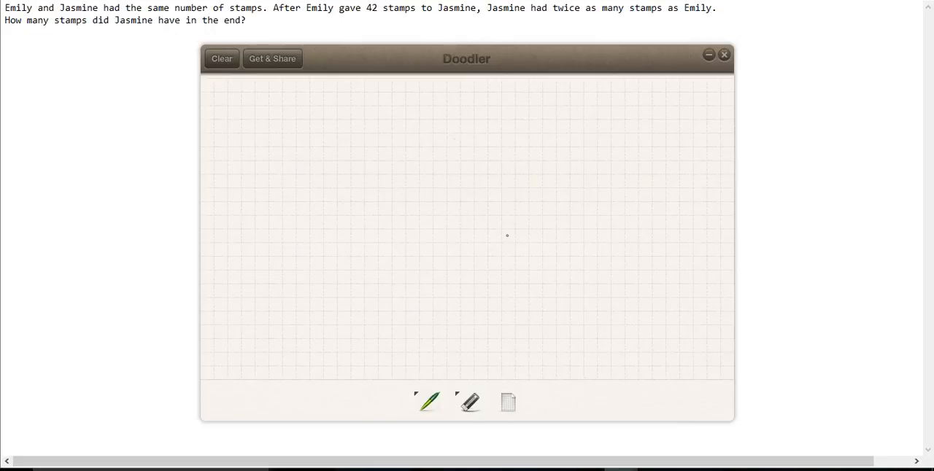
{"action": "mouse_move", "coordinate": [231, 240]}
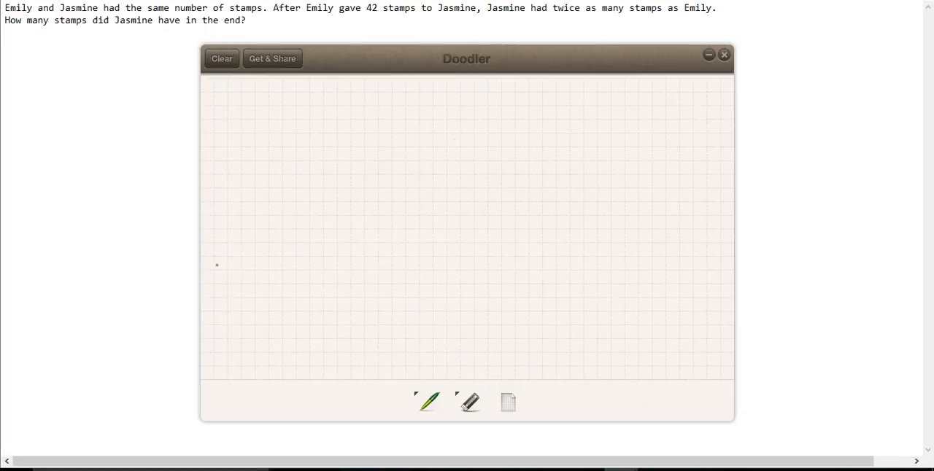
Step: Label rows E and J and draw Emily's single-unit rectangle beside the E
{"action": "left_click_drag", "start_coordinate": [219, 269], "coordinate": [216, 284]}
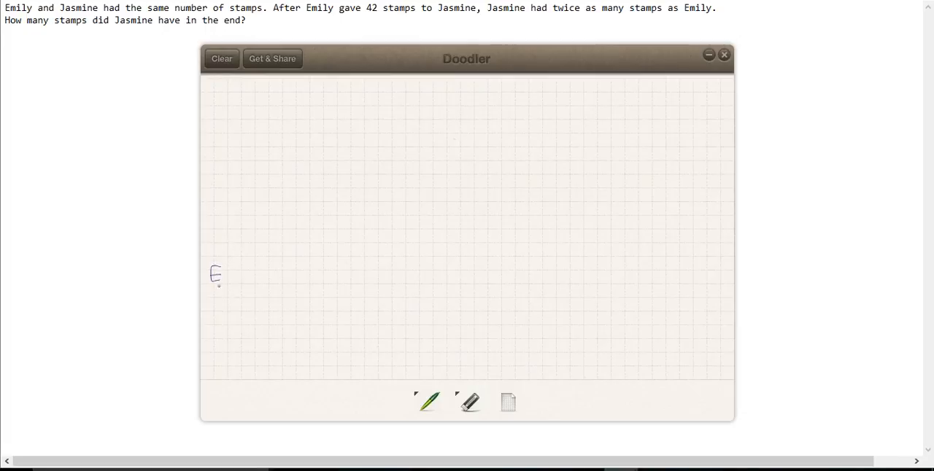
{"action": "left_click_drag", "start_coordinate": [220, 305], "coordinate": [216, 321]}
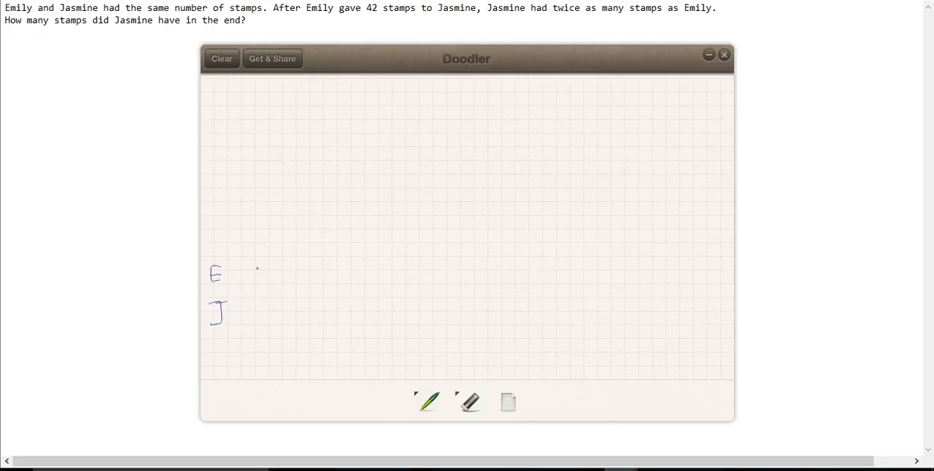
{"action": "left_click_drag", "start_coordinate": [255, 264], "coordinate": [256, 286]}
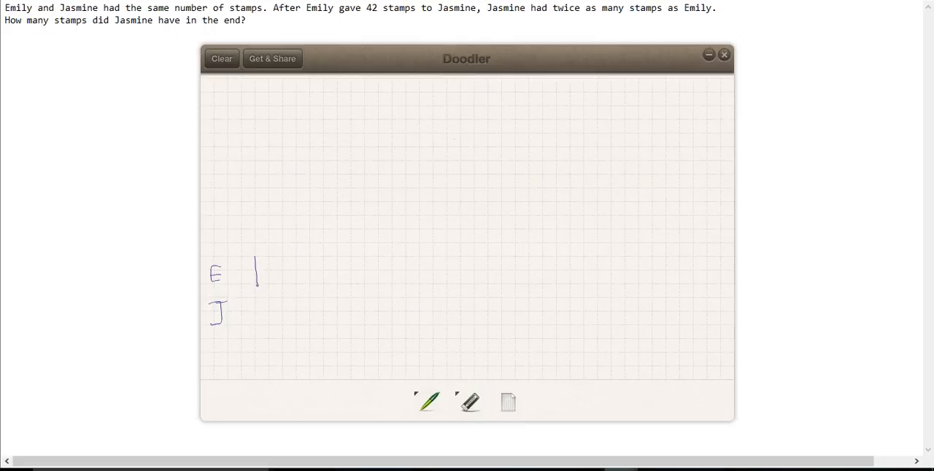
{"action": "left_click_drag", "start_coordinate": [255, 291], "coordinate": [304, 285]}
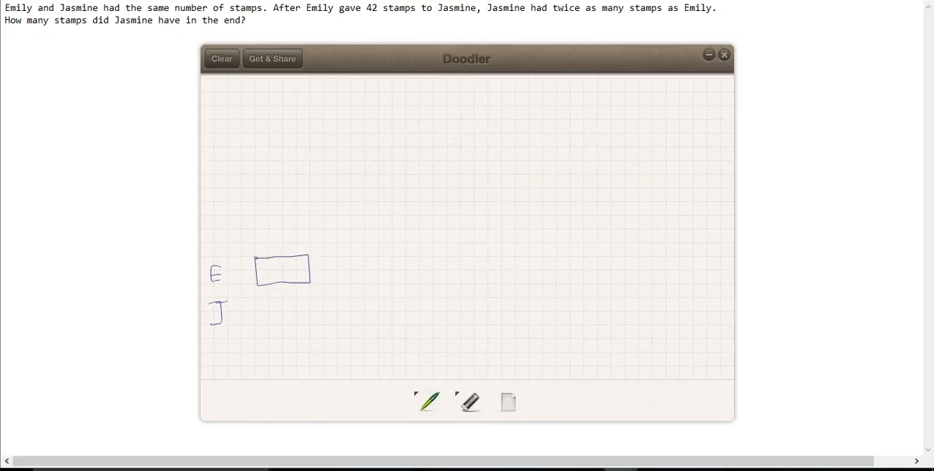
Step: Draw Jasmine's bar twice Emily's length and divide it into two equal units
{"action": "left_click_drag", "start_coordinate": [256, 298], "coordinate": [256, 319]}
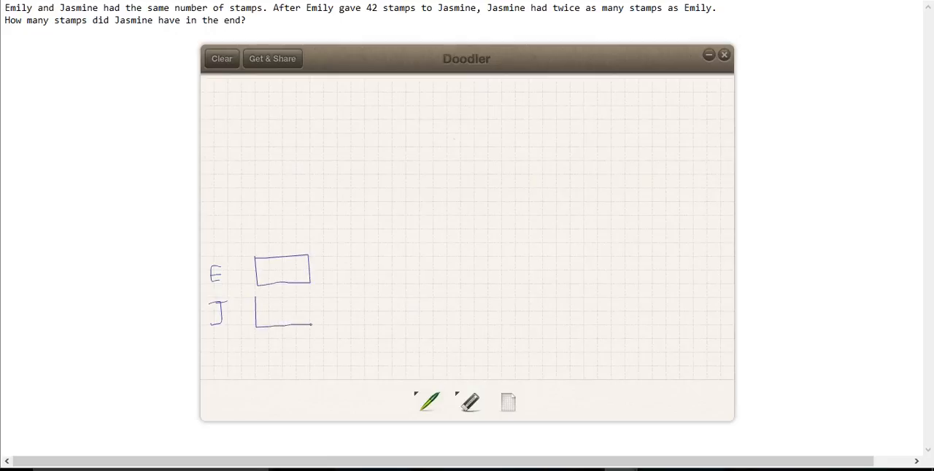
{"action": "left_click_drag", "start_coordinate": [255, 324], "coordinate": [358, 324]}
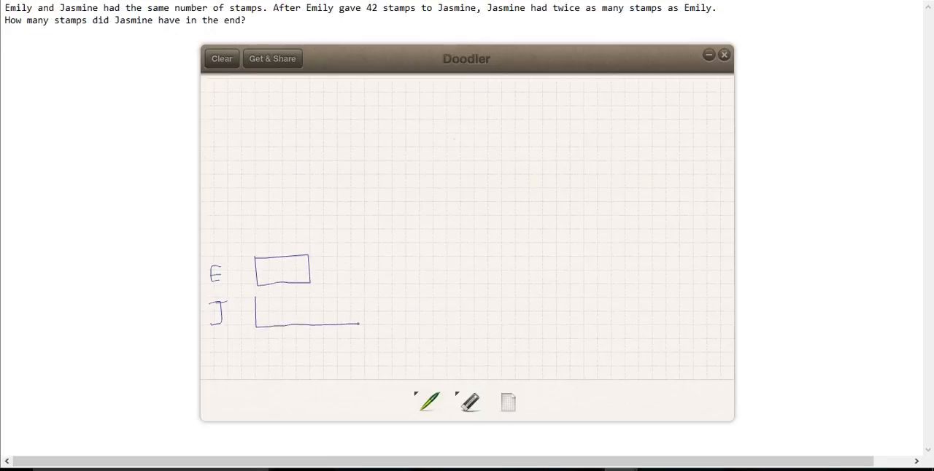
{"action": "left_click_drag", "start_coordinate": [255, 324], "coordinate": [368, 299]}
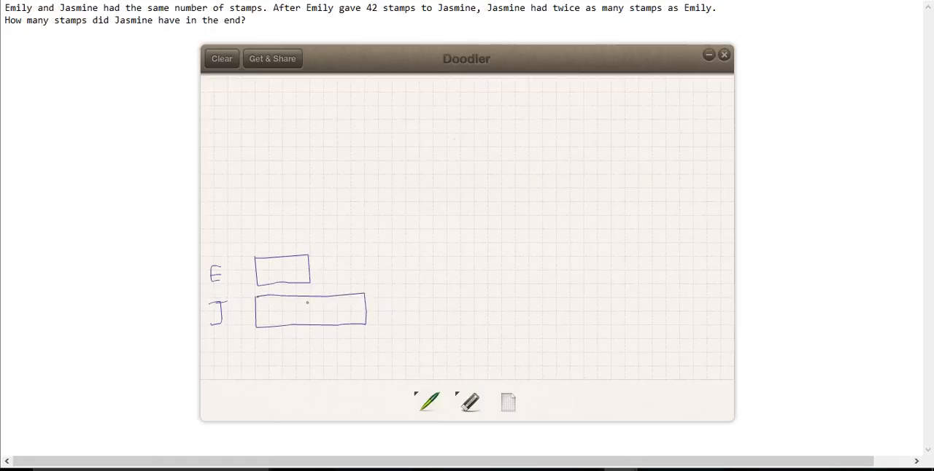
{"action": "left_click_drag", "start_coordinate": [308, 295], "coordinate": [308, 324]}
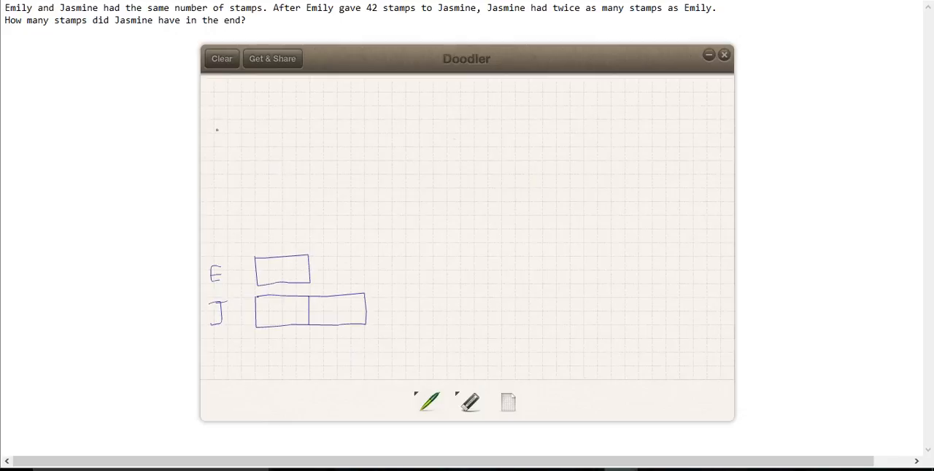
Step: Draw an upper model labelled E and J with equal-length bars for Emily and Jasmine
{"action": "left_click_drag", "start_coordinate": [216, 126], "coordinate": [211, 146]}
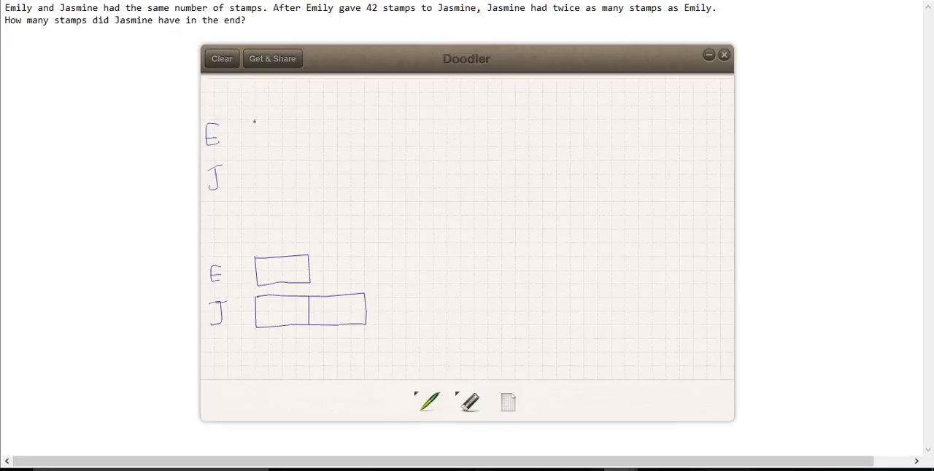
{"action": "left_click_drag", "start_coordinate": [254, 118], "coordinate": [312, 146]}
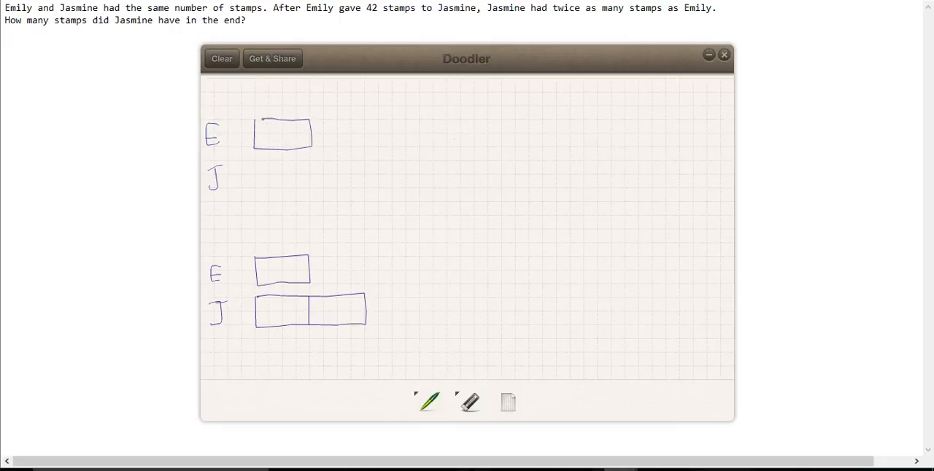
{"action": "left_click_drag", "start_coordinate": [256, 162], "coordinate": [255, 179]}
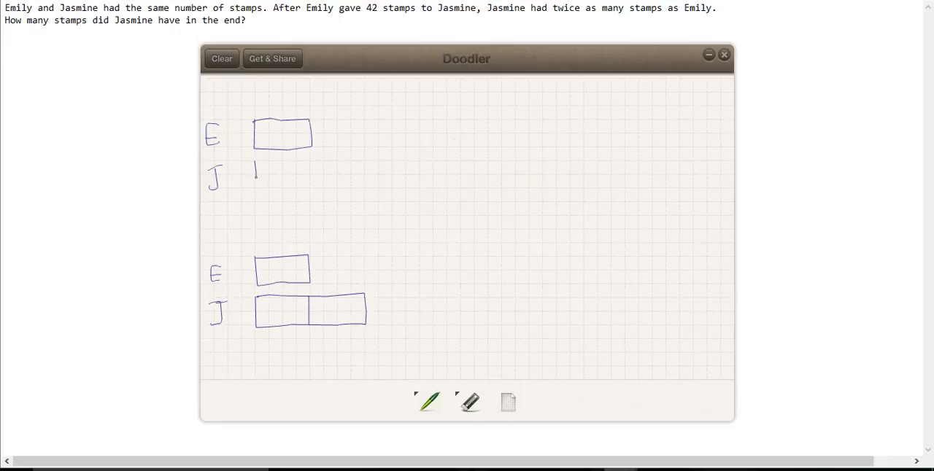
{"action": "left_click_drag", "start_coordinate": [254, 165], "coordinate": [310, 182]}
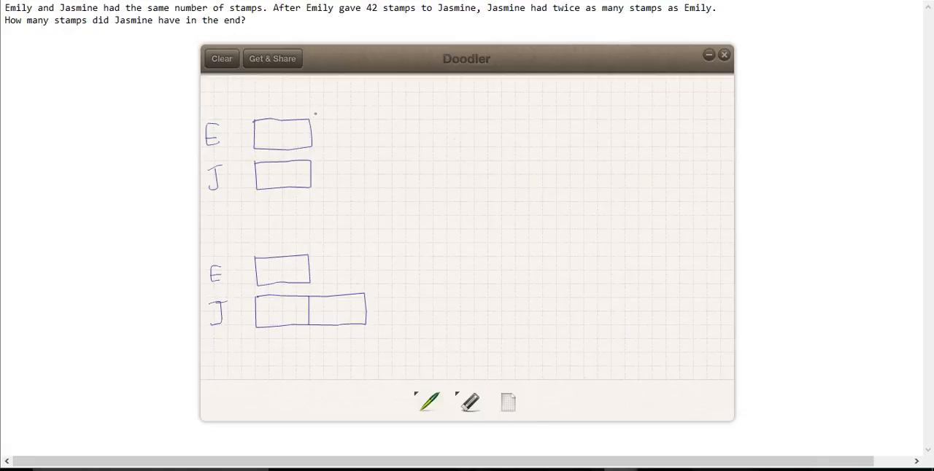
Step: Add small extra sections to the upper bars and the arrow transferring a part to Jasmine
{"action": "left_click_drag", "start_coordinate": [310, 122], "coordinate": [339, 122]}
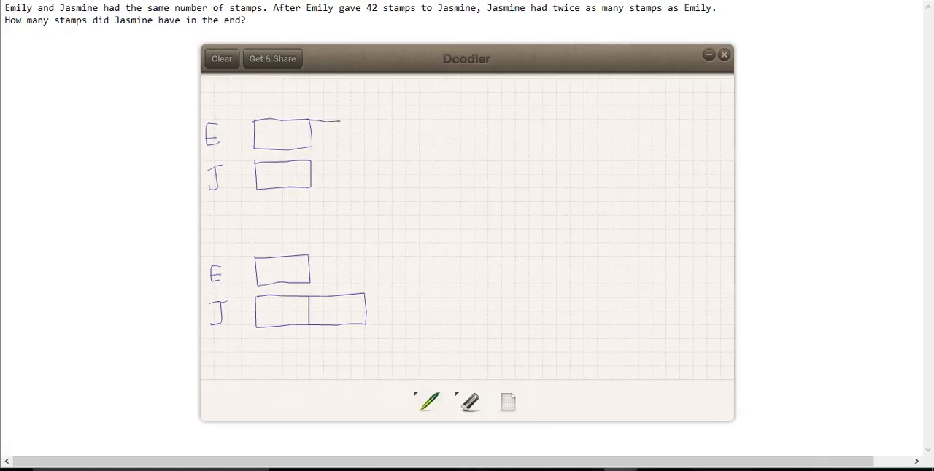
{"action": "left_click_drag", "start_coordinate": [311, 120], "coordinate": [338, 149]}
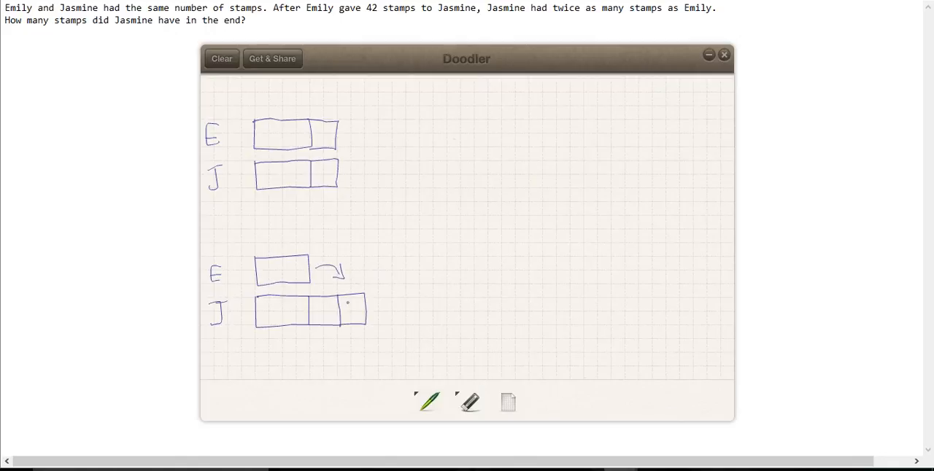
Step: Mark each of Jasmine's four units 42 and split Emily's bar into two 42 units
{"action": "left_click_drag", "start_coordinate": [349, 302], "coordinate": [348, 318]}
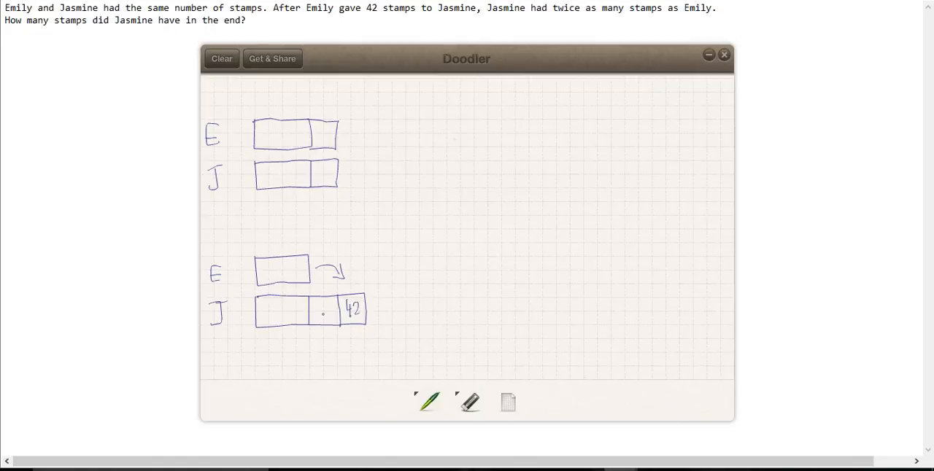
{"action": "left_click_drag", "start_coordinate": [309, 311], "coordinate": [332, 310]}
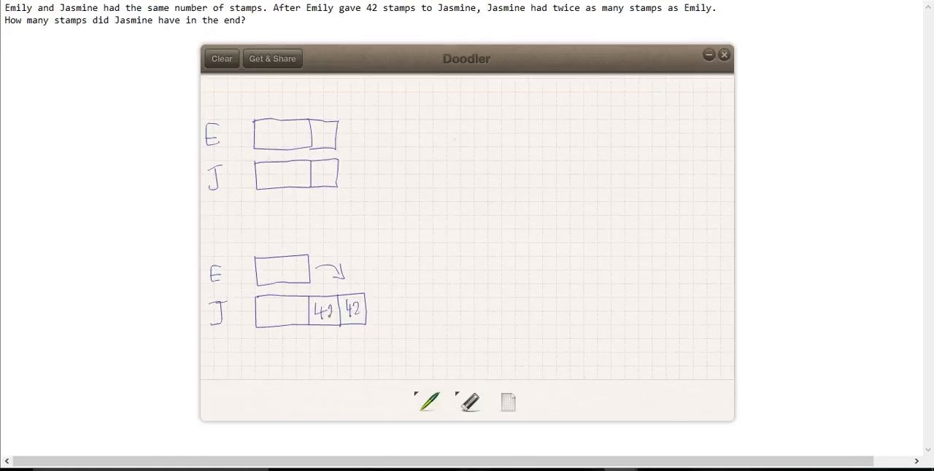
{"action": "left_click_drag", "start_coordinate": [281, 300], "coordinate": [281, 324]}
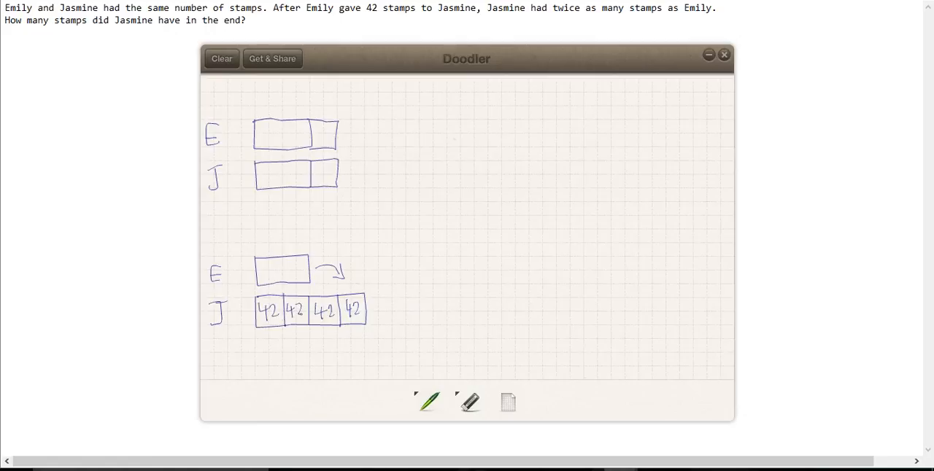
{"action": "left_click_drag", "start_coordinate": [283, 260], "coordinate": [283, 283]}
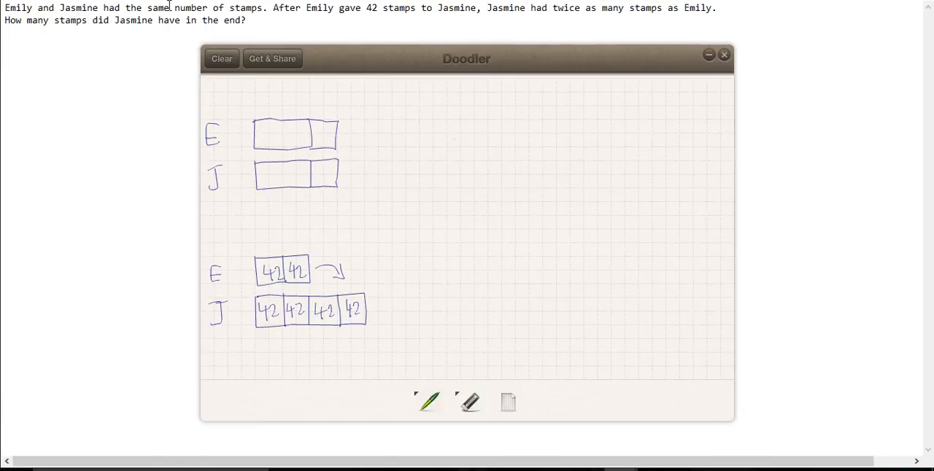
{"action": "mouse_move", "coordinate": [199, 178]}
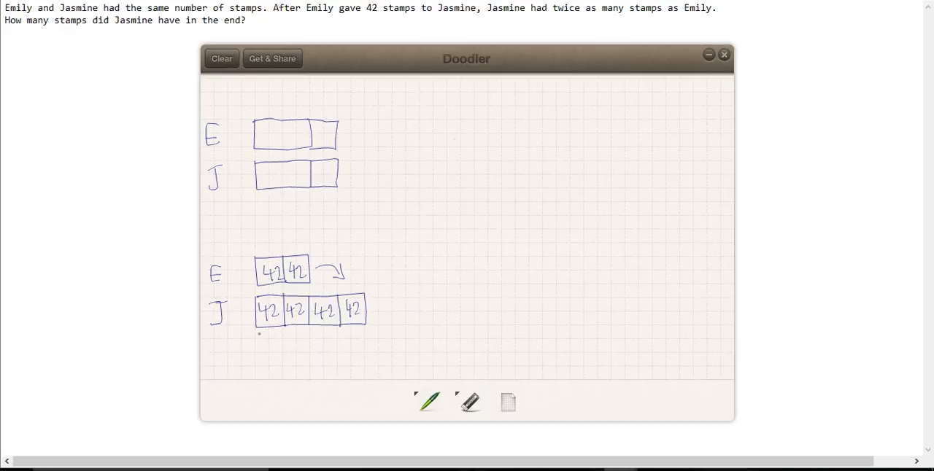
Step: Draw a double-headed total arrow under Jasmine's bar and work 42 × 4 = 168 in columns
{"action": "left_click_drag", "start_coordinate": [261, 334], "coordinate": [257, 343]}
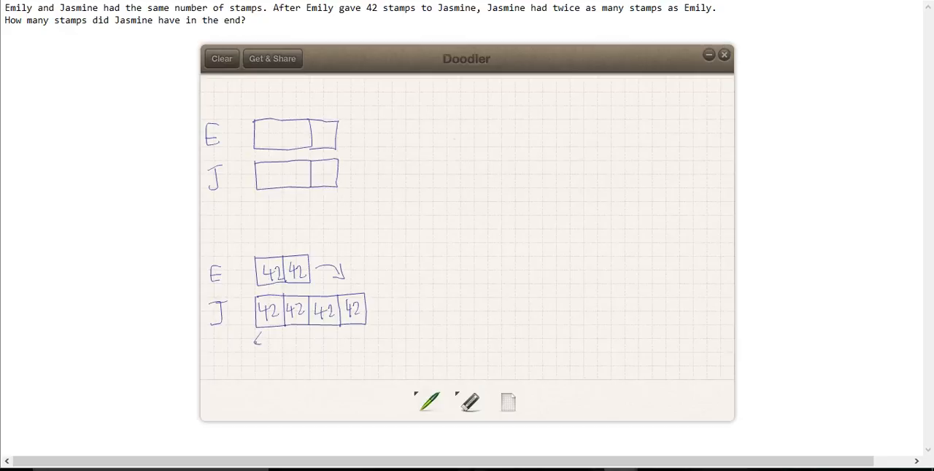
{"action": "left_click_drag", "start_coordinate": [256, 342], "coordinate": [358, 337]}
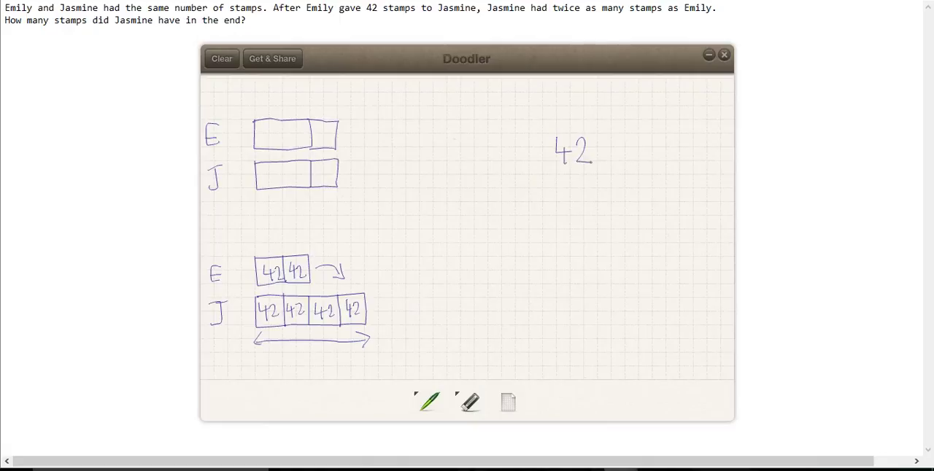
{"action": "left_click_drag", "start_coordinate": [540, 181], "coordinate": [553, 188]}
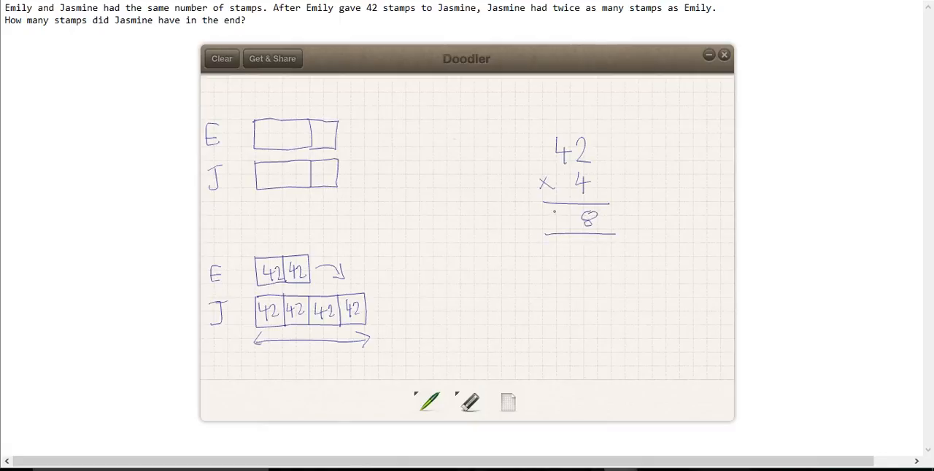
{"action": "type", "text": "168"}
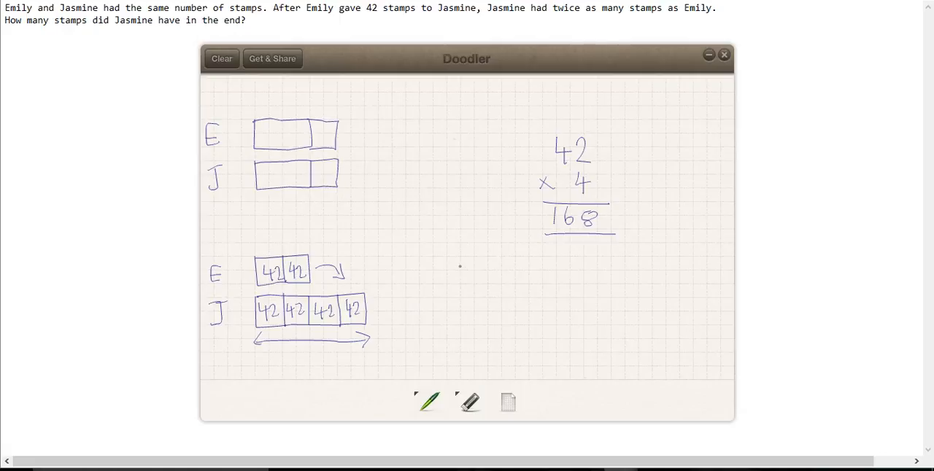
Step: Handwrite the answer "Jasmine had 168 stamps in the end" below the calculation
{"action": "left_click_drag", "start_coordinate": [437, 276], "coordinate": [470, 277]}
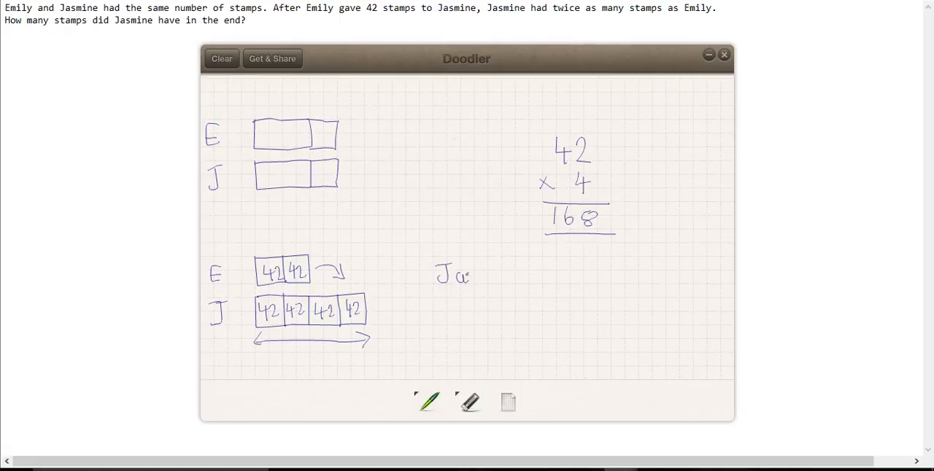
{"action": "left_click_drag", "start_coordinate": [467, 276], "coordinate": [499, 276]}
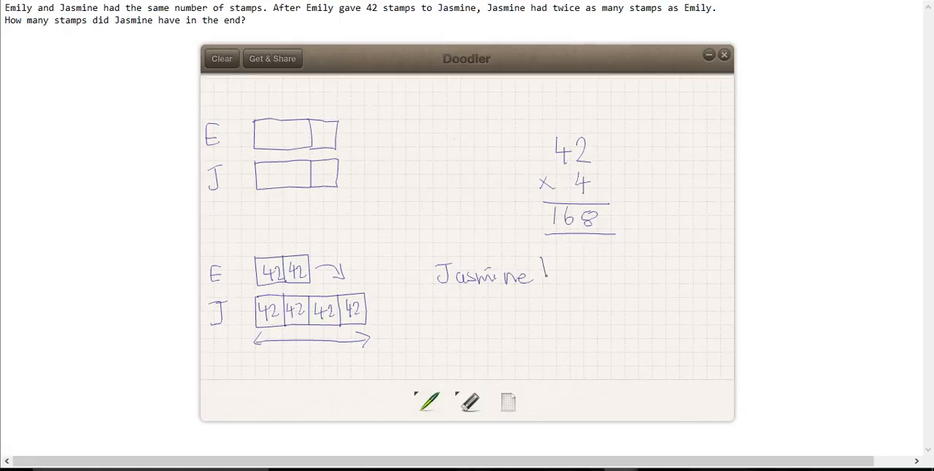
{"action": "left_click_drag", "start_coordinate": [543, 274], "coordinate": [587, 278]}
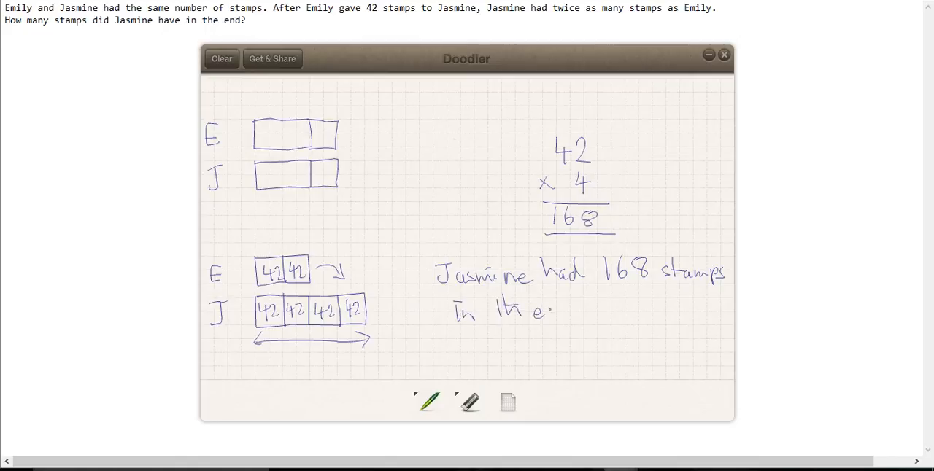
{"action": "left_click_drag", "start_coordinate": [547, 311], "coordinate": [576, 311]}
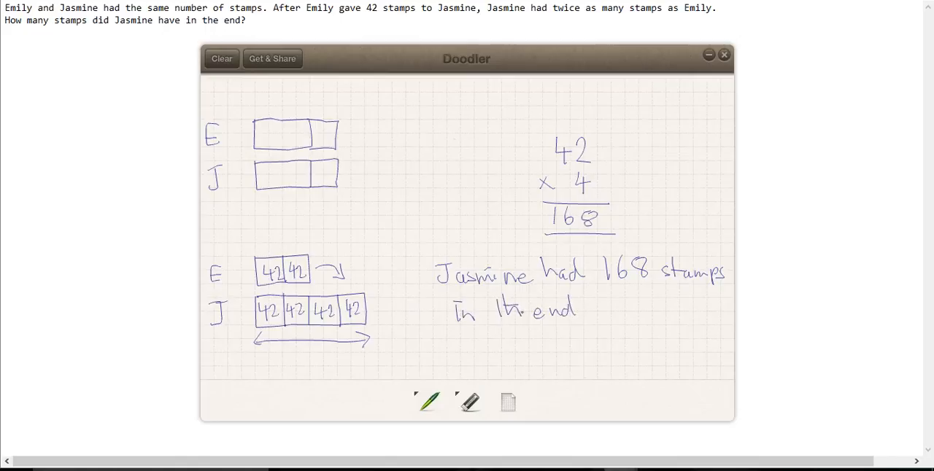